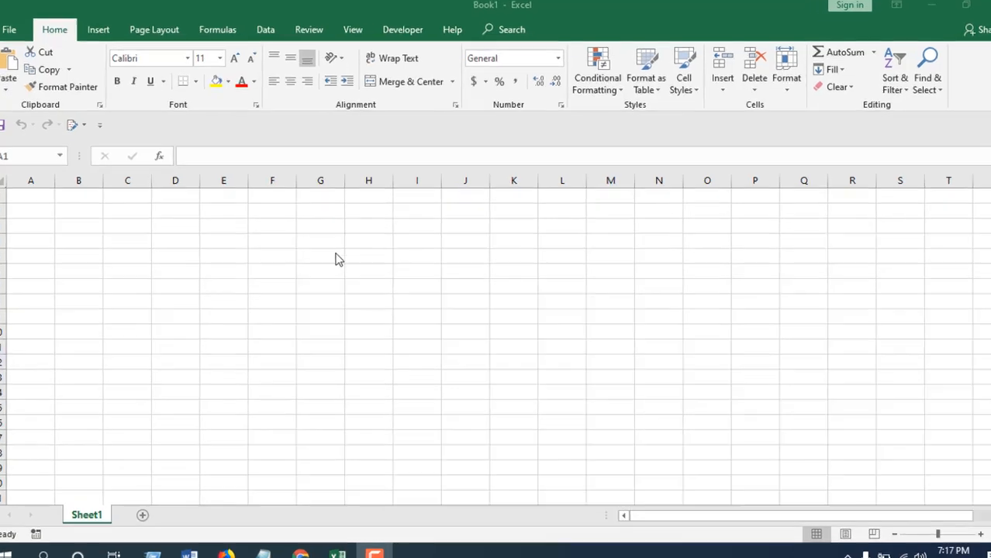
Enter $55.55 in cell F3 and select G3 beside it for the words.
text($)
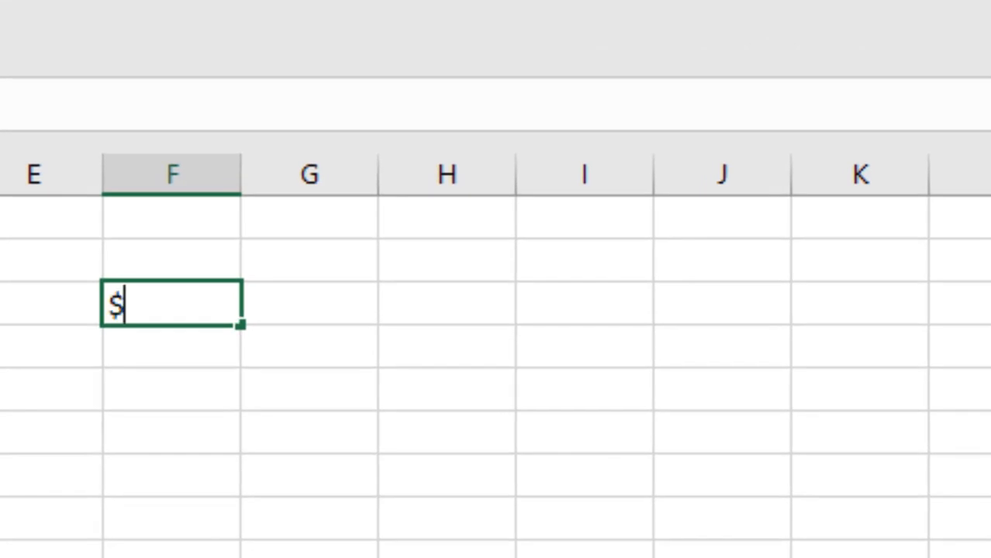
text(55.55)
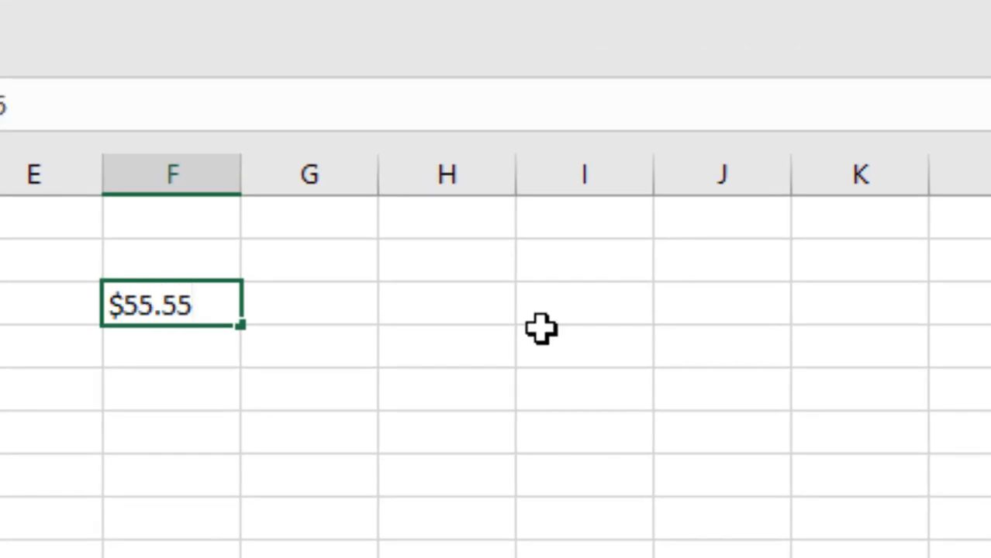
click(308, 302)
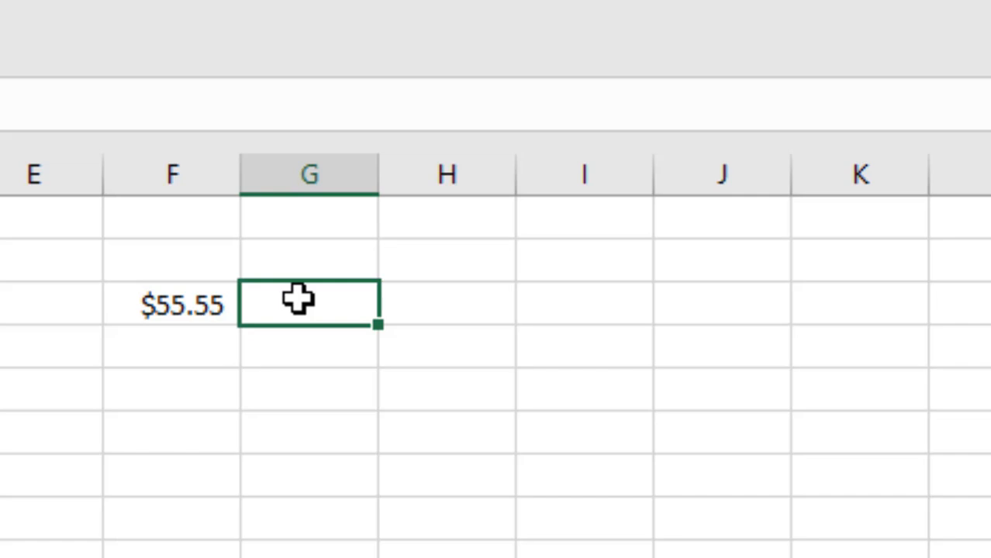
mouse_move(279, 307)
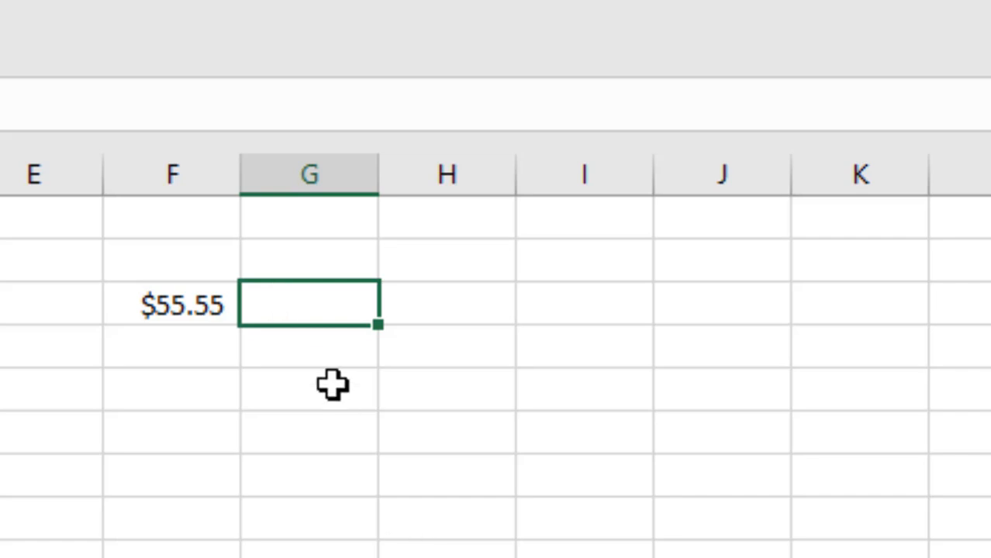
mouse_move(293, 376)
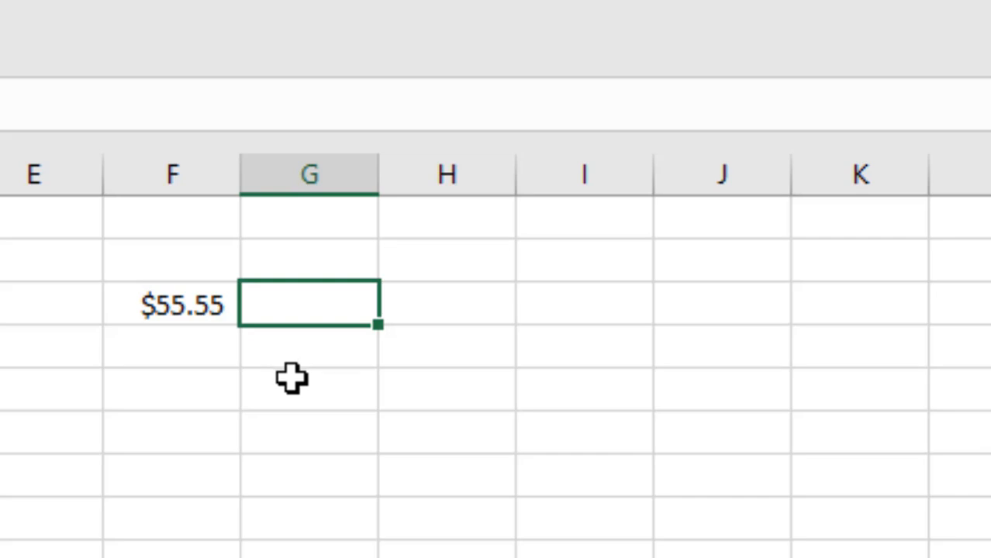
mouse_move(358, 296)
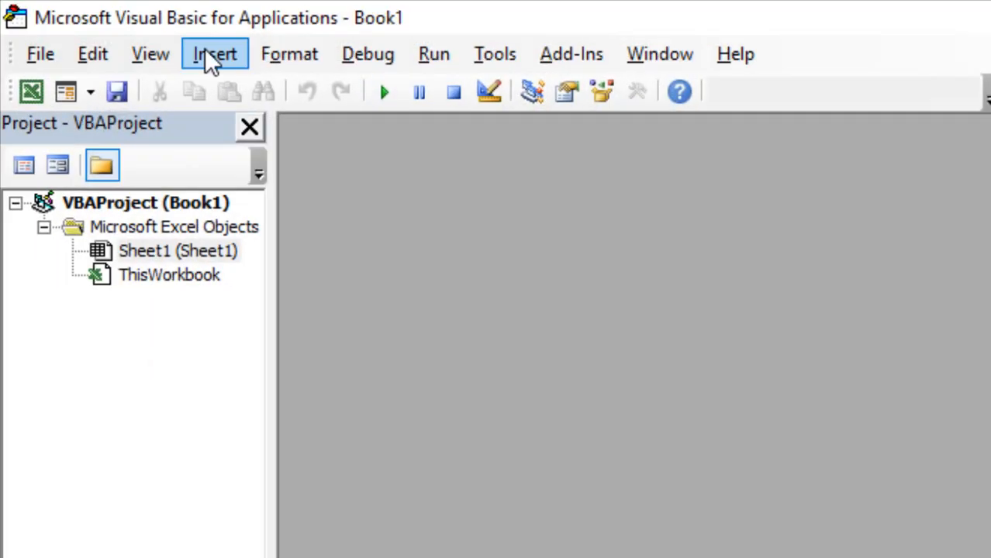
Insert Module1 into Book1 holding the NumbersToWords, GetTens and GetDigit functions.
click(214, 54)
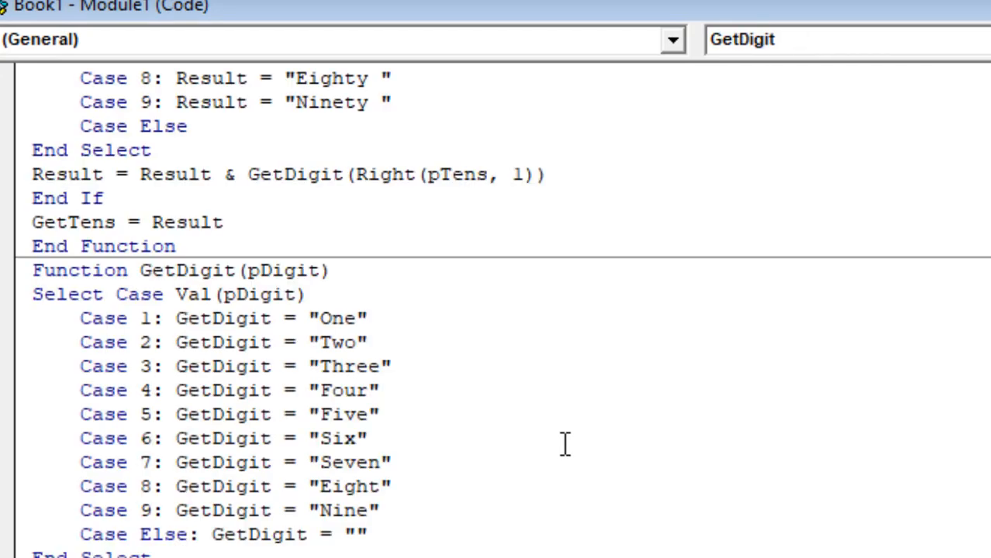
mouse_move(555, 425)
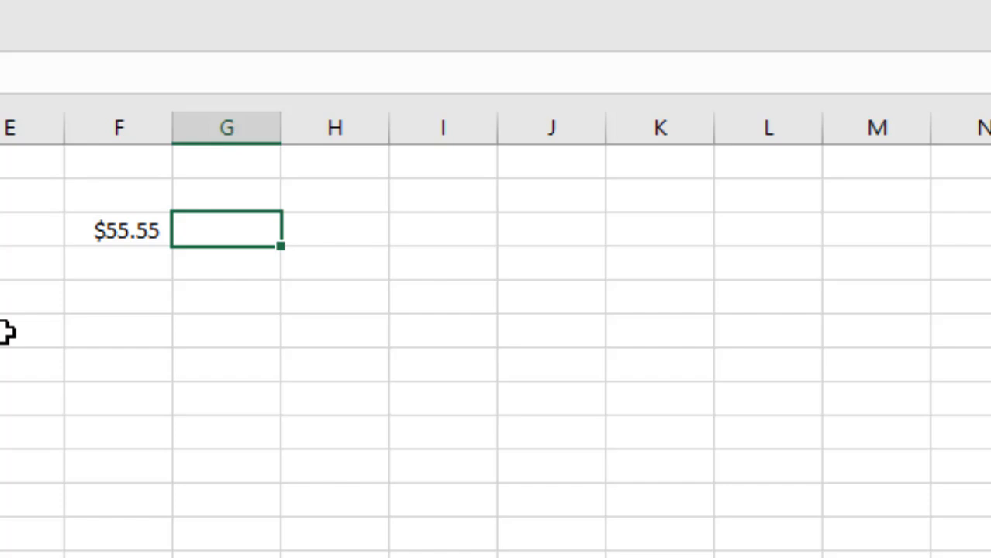
Enter =NumbersToWords(F3) in G3, giving 'Fifty Five Dollars and Fifty Five Cents'.
text(=)
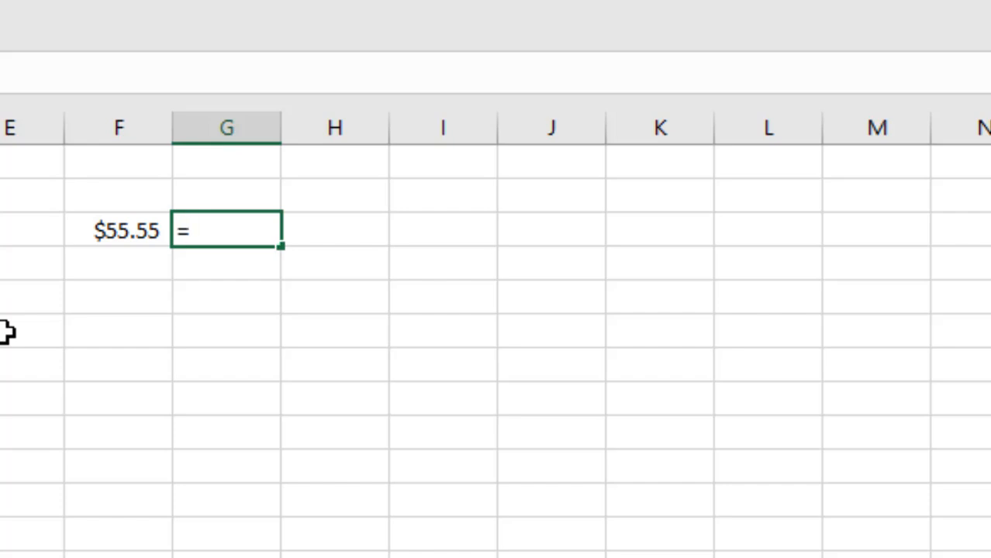
text(Nu)
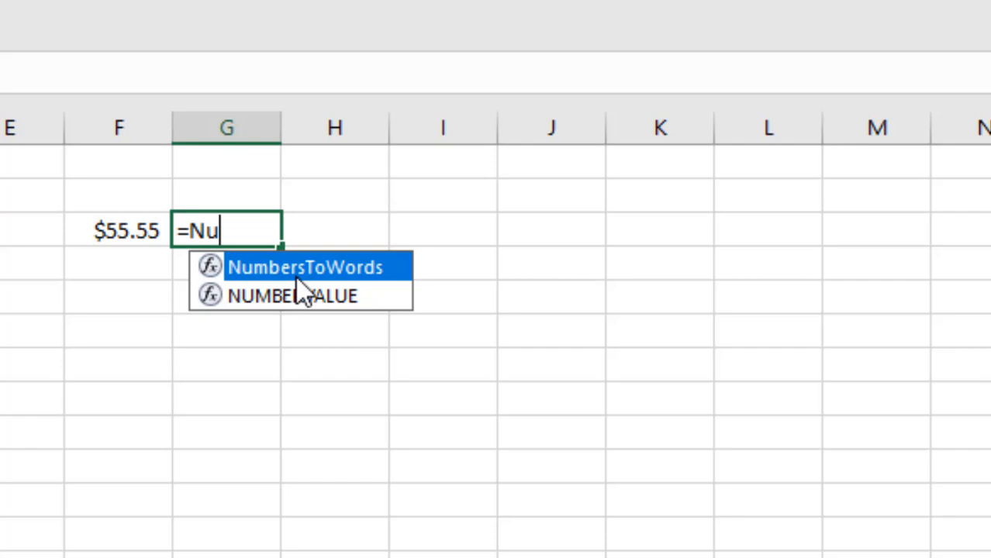
mouse_move(291, 275)
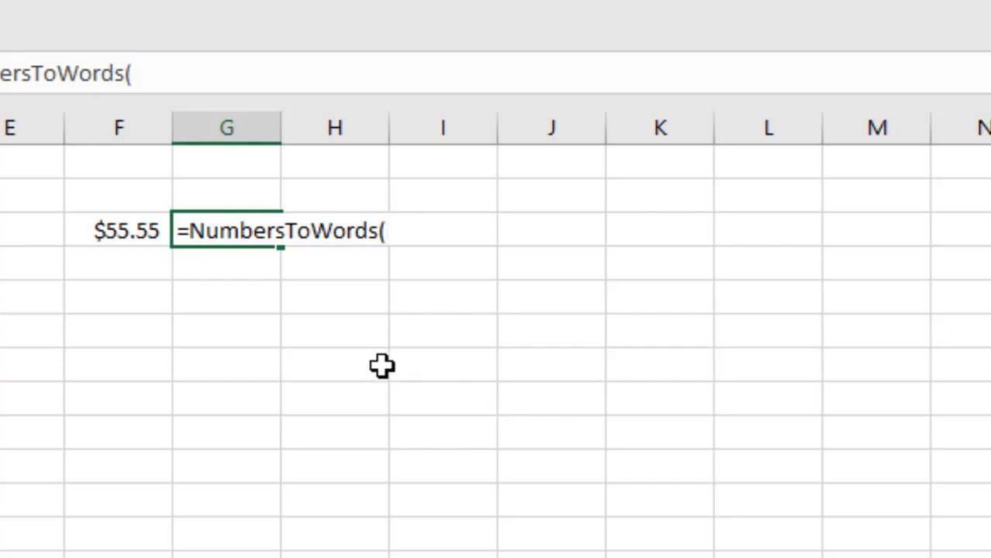
click(126, 231)
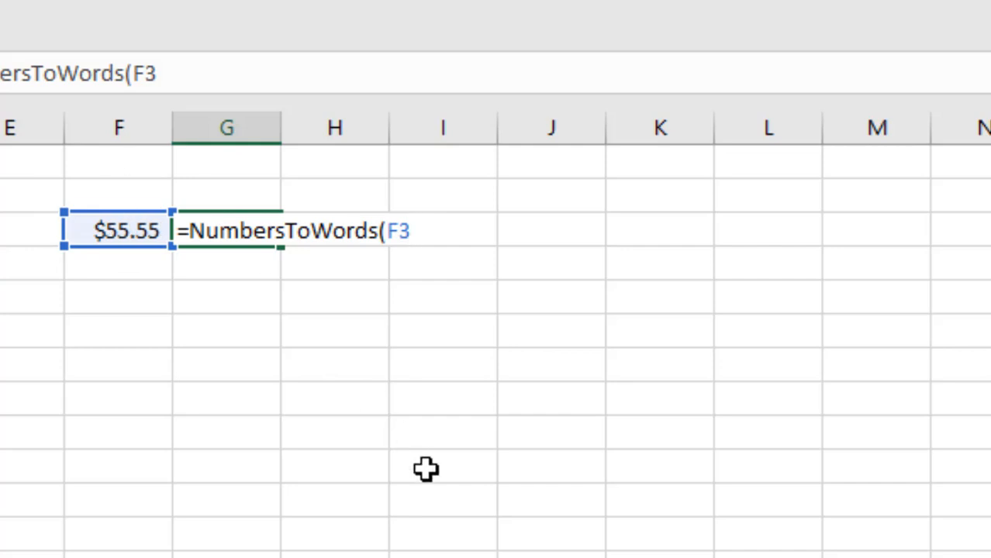
text())
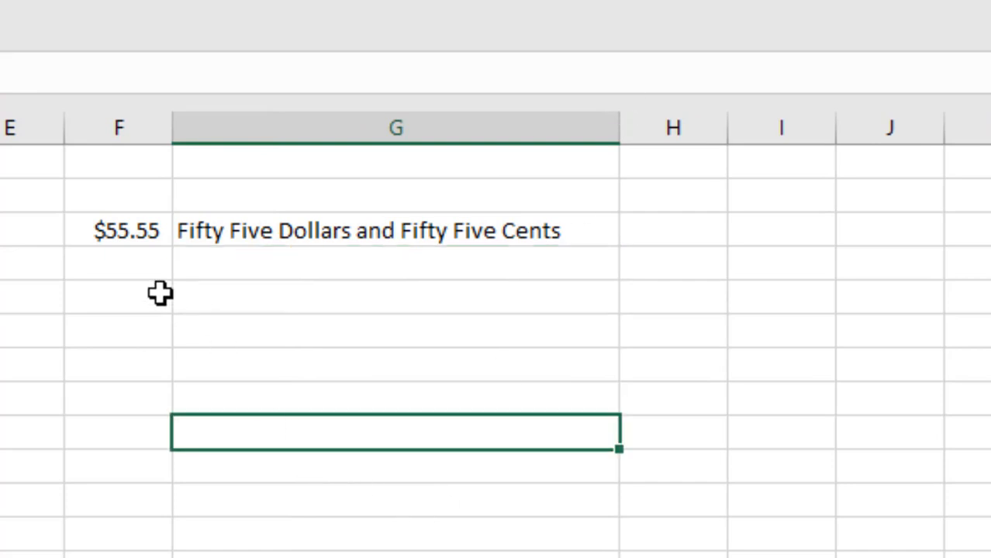
mouse_move(112, 255)
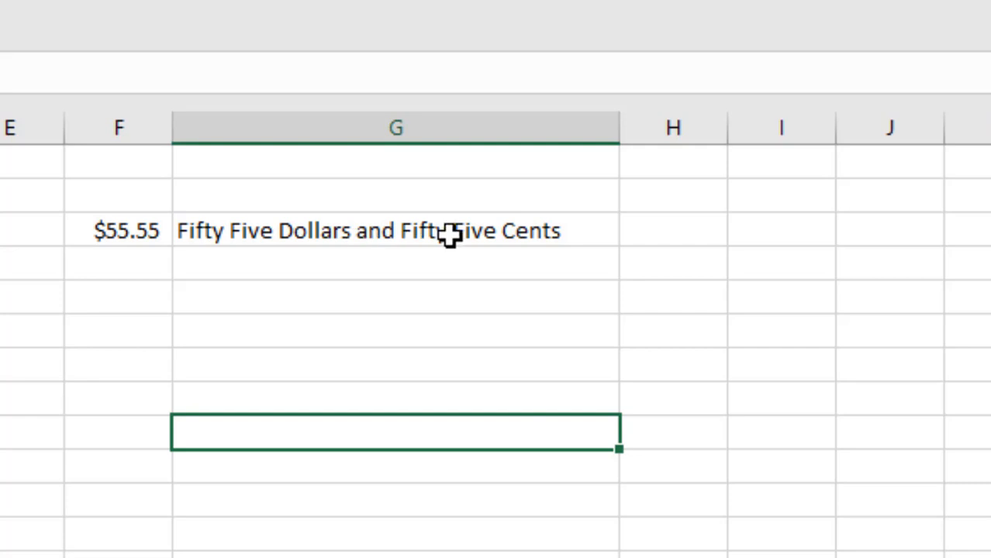
click(396, 231)
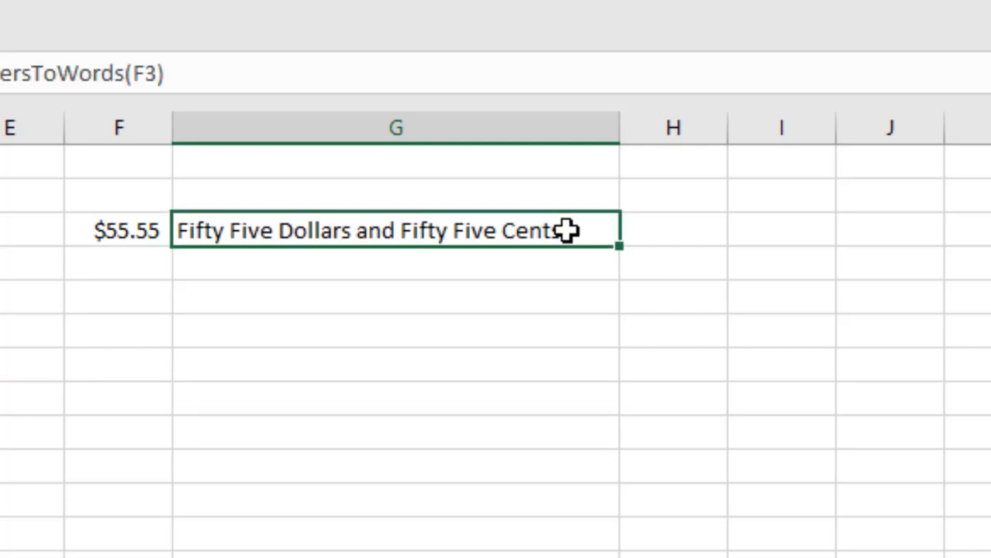
click(118, 262)
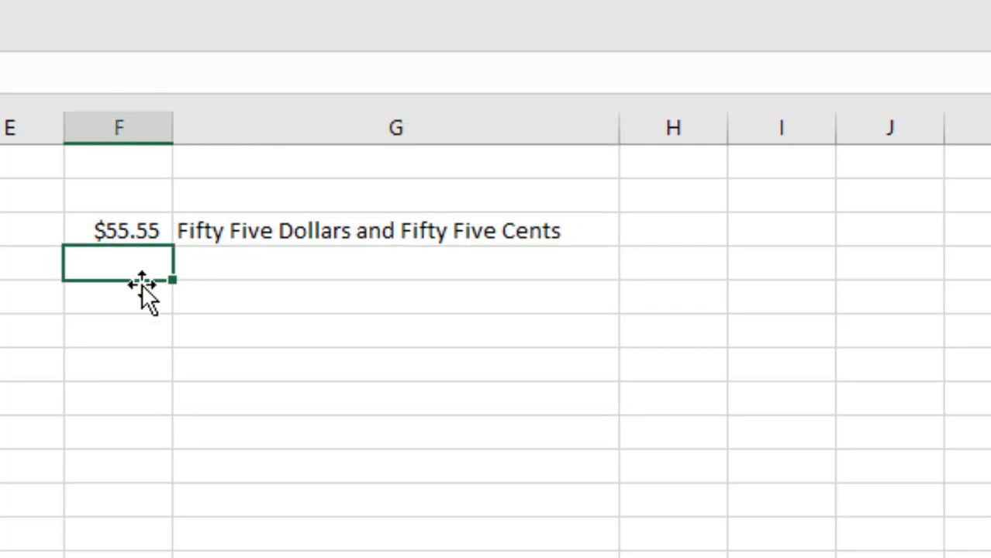
Add amounts 26.29, 52.77, 662.22 below and fill the words formula down to G6.
text(26.29)
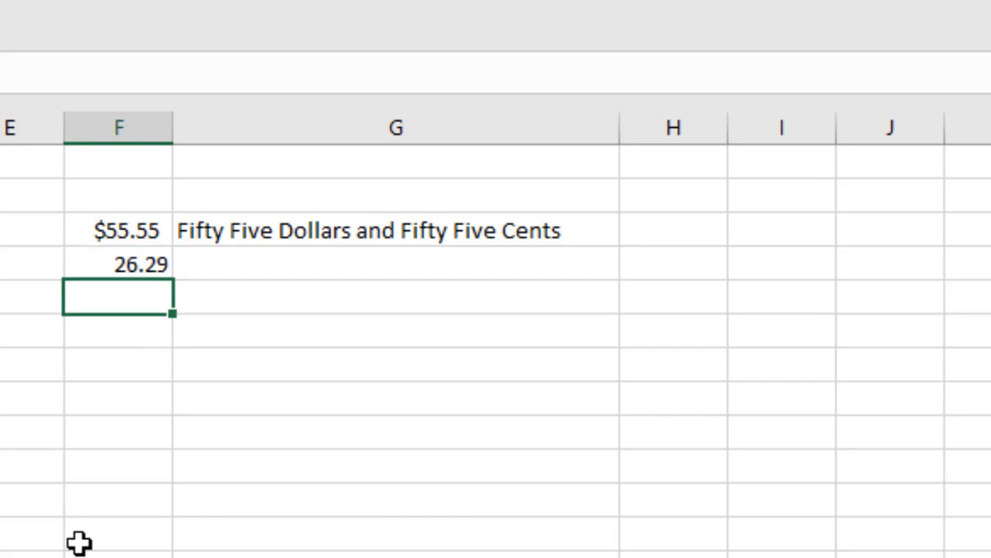
double_click(116, 297)
text(52.77)
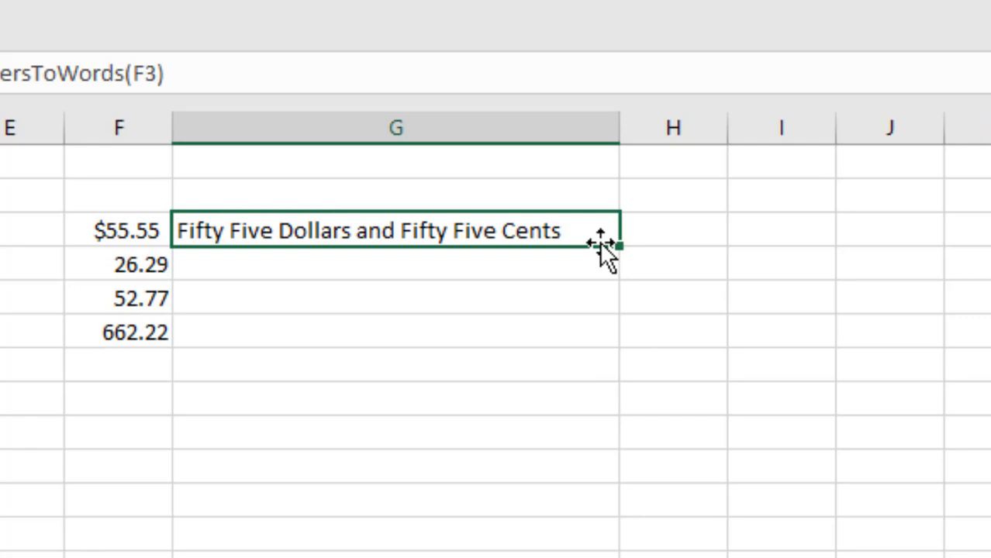
drag(617, 247, 616, 349)
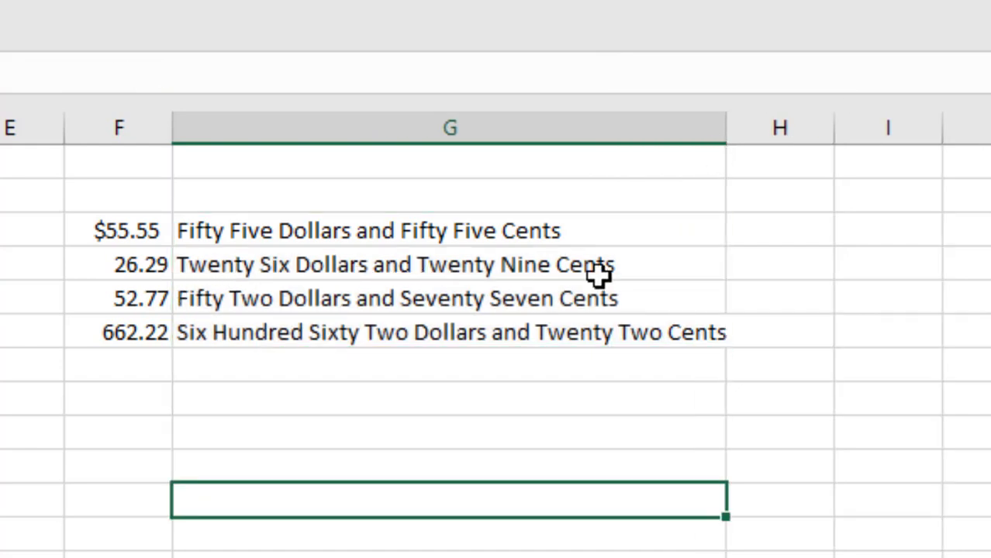
mouse_move(372, 316)
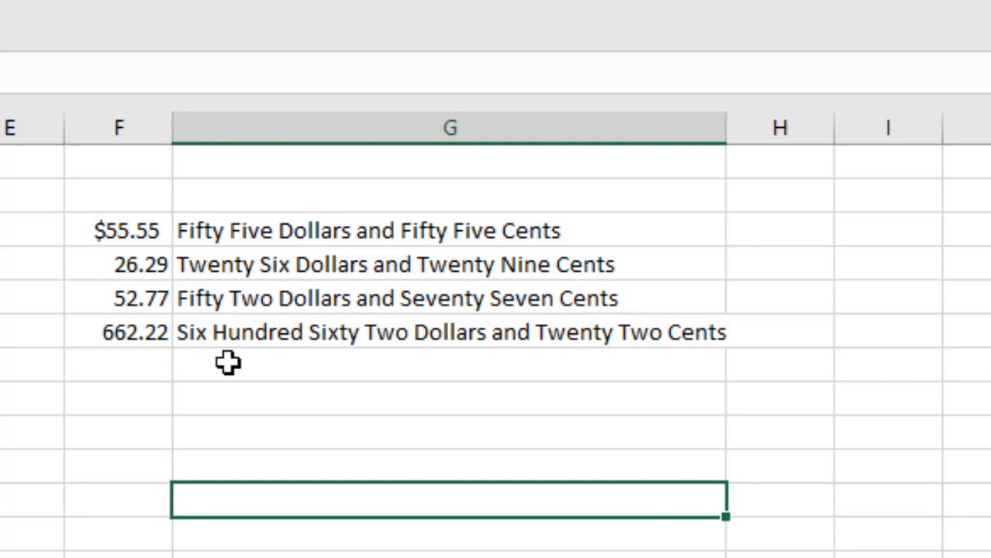
mouse_move(500, 349)
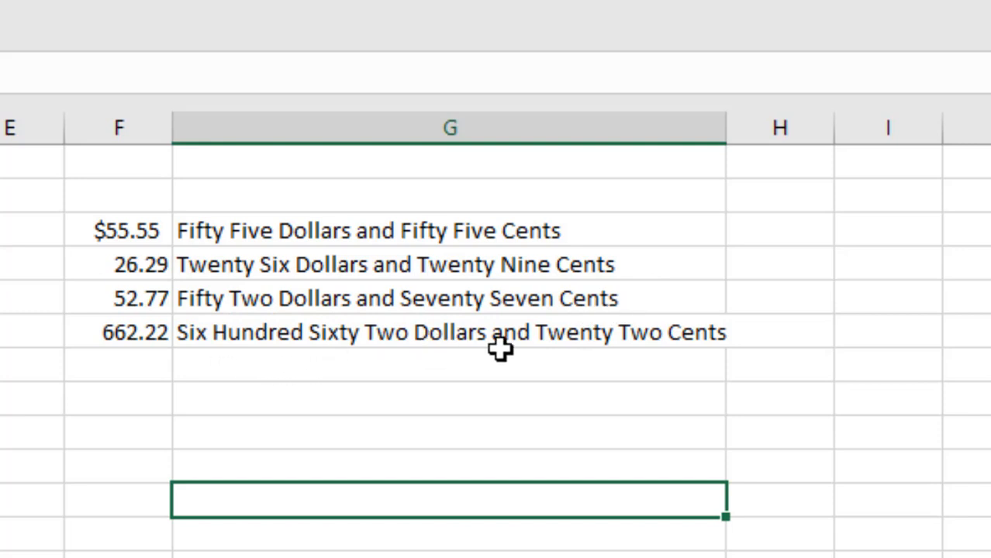
mouse_move(574, 378)
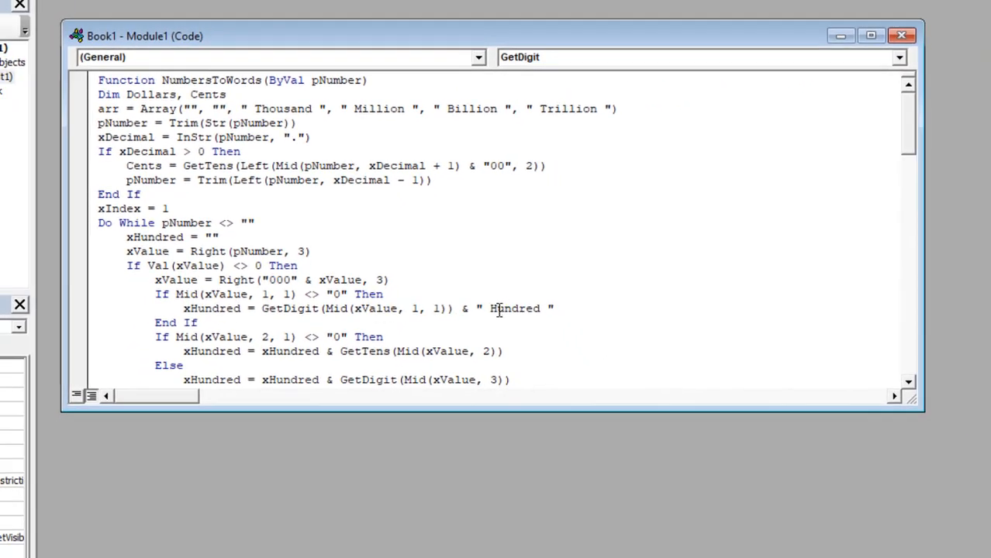
scroll(down, 3)
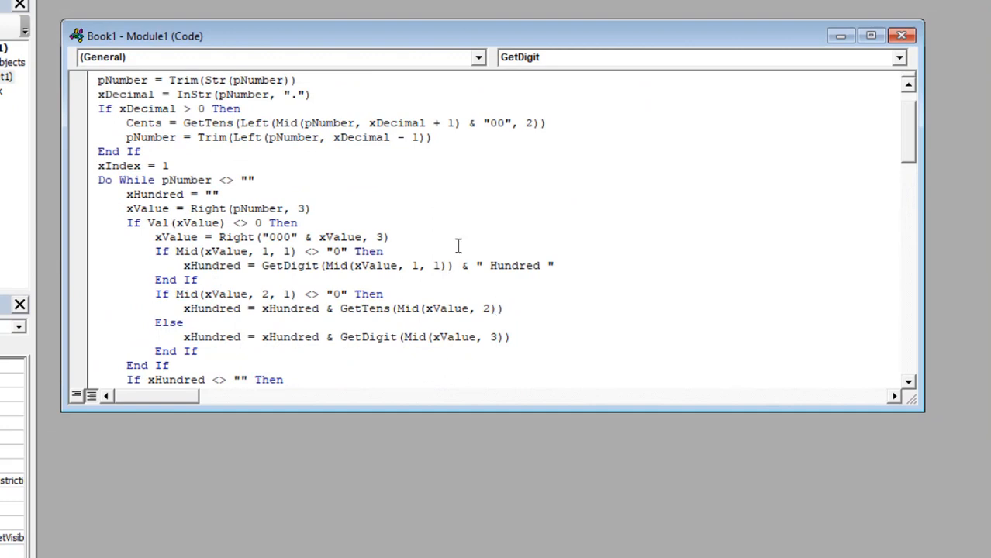
scroll(down, 3)
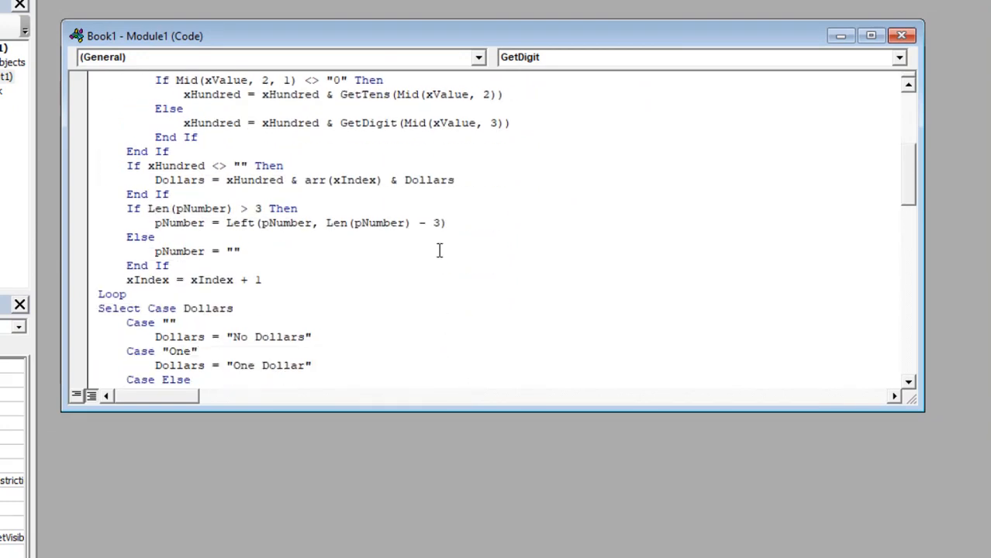
mouse_move(433, 243)
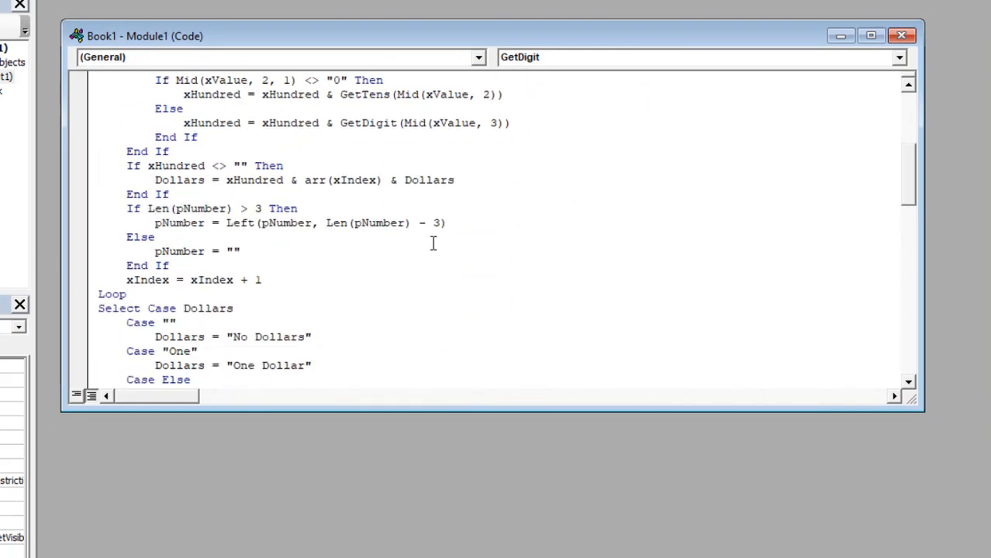
scroll(up, 3)
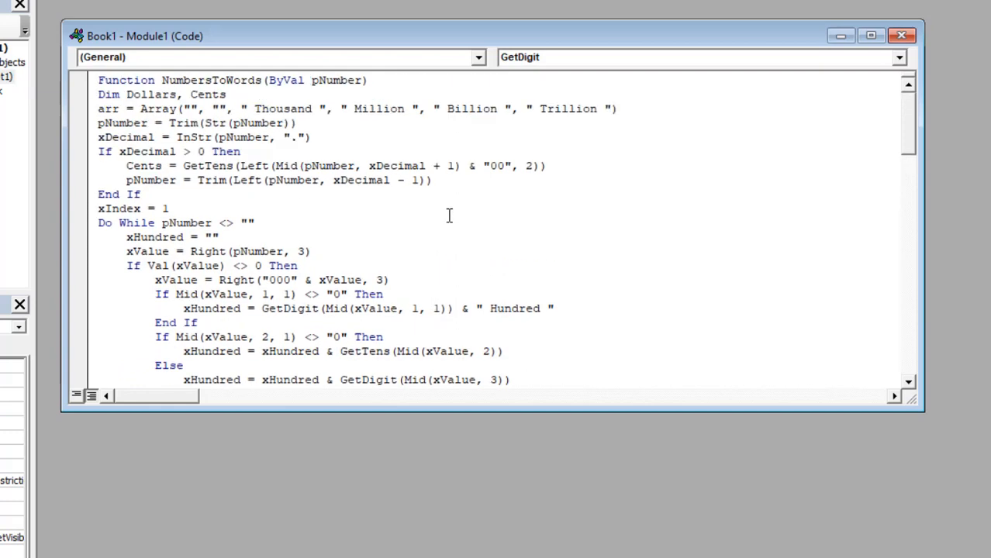
mouse_move(386, 222)
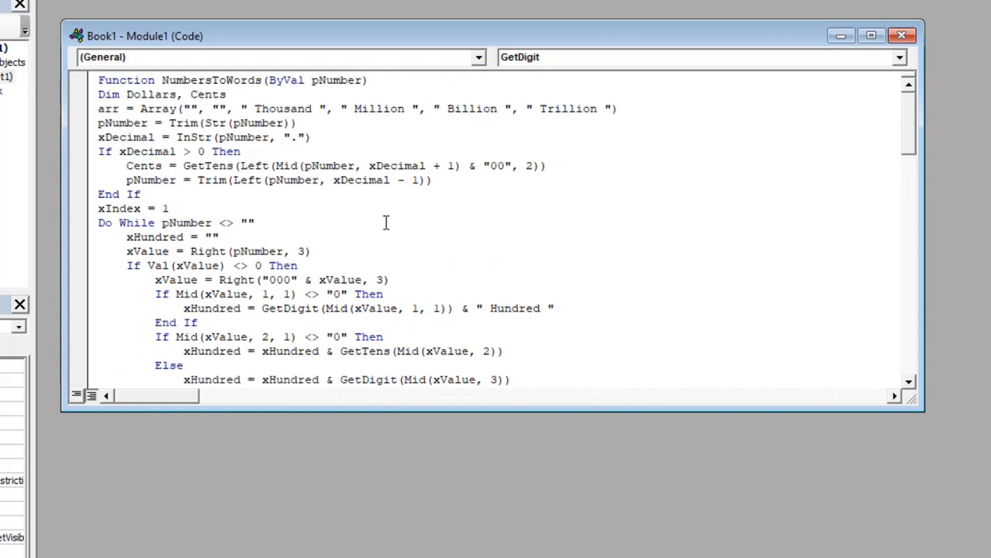
key(ctrl+f)
text(dollar)
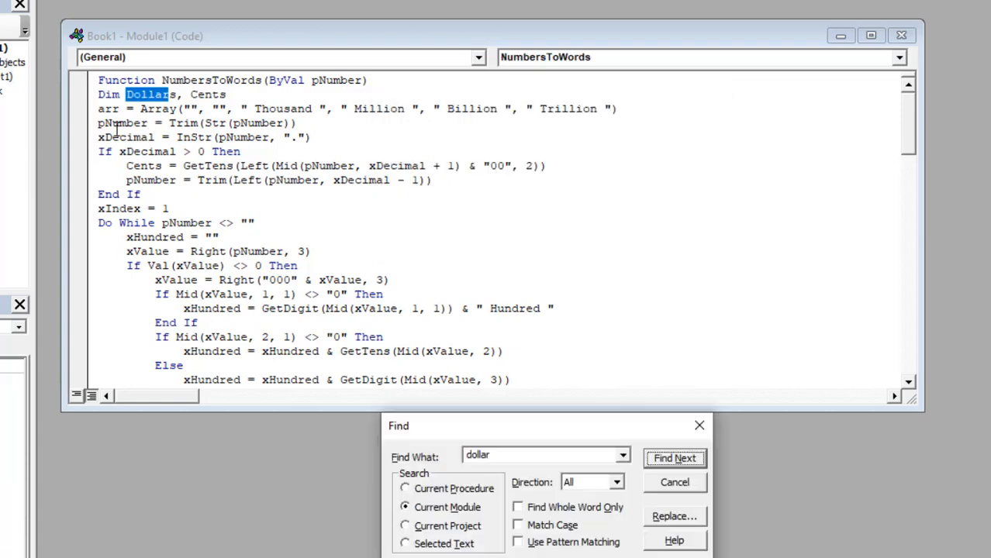
Find every remaining 'dollar' occurrence in the module, then return to the workbook.
click(674, 459)
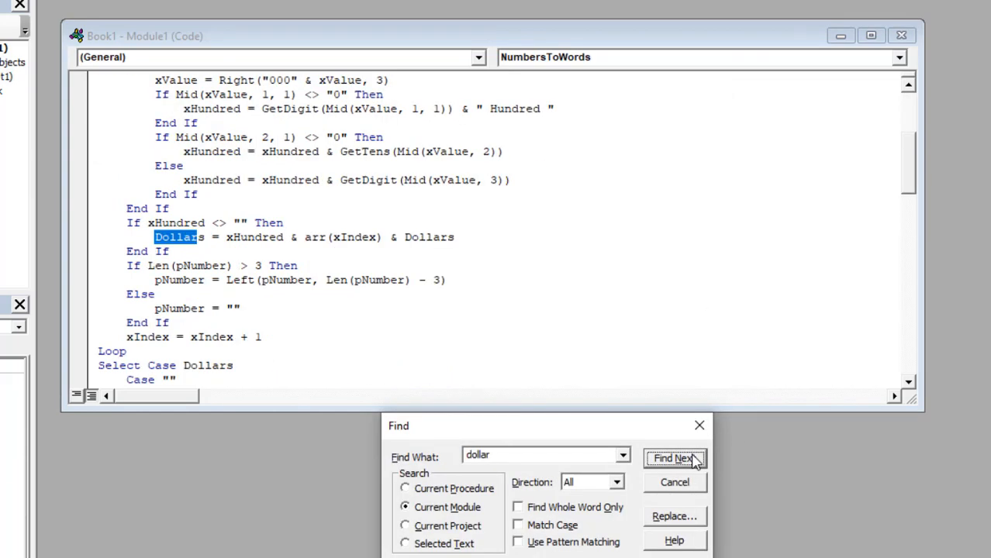
click(674, 459)
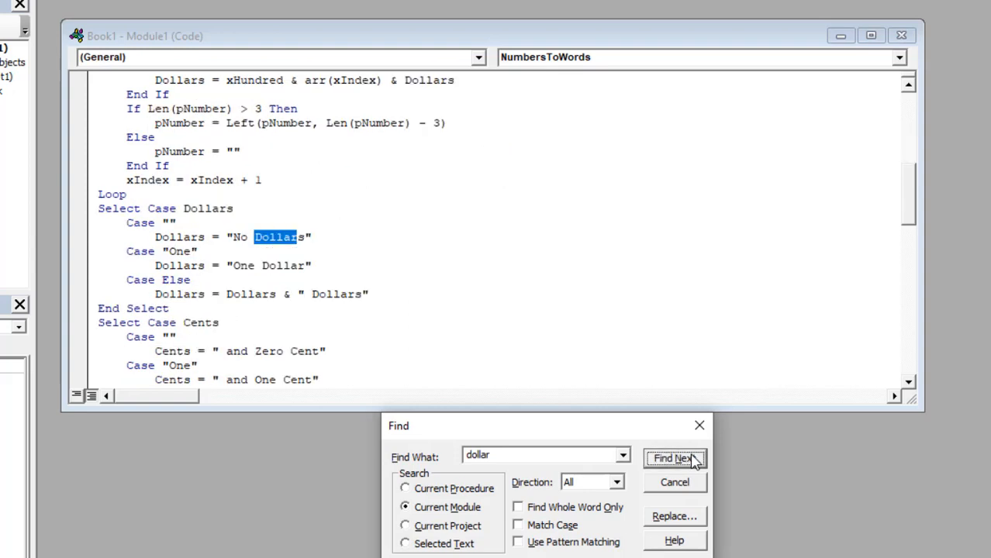
click(674, 459)
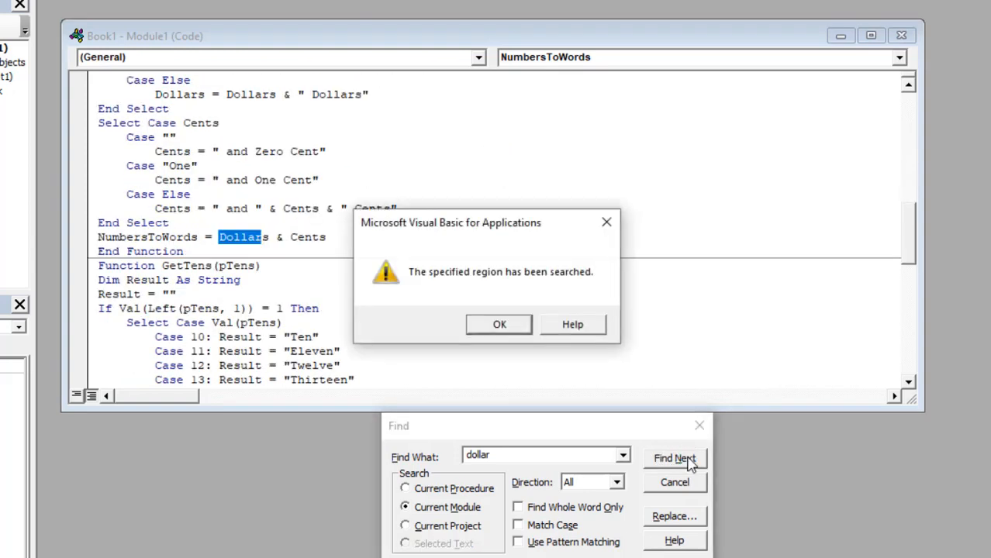
click(499, 325)
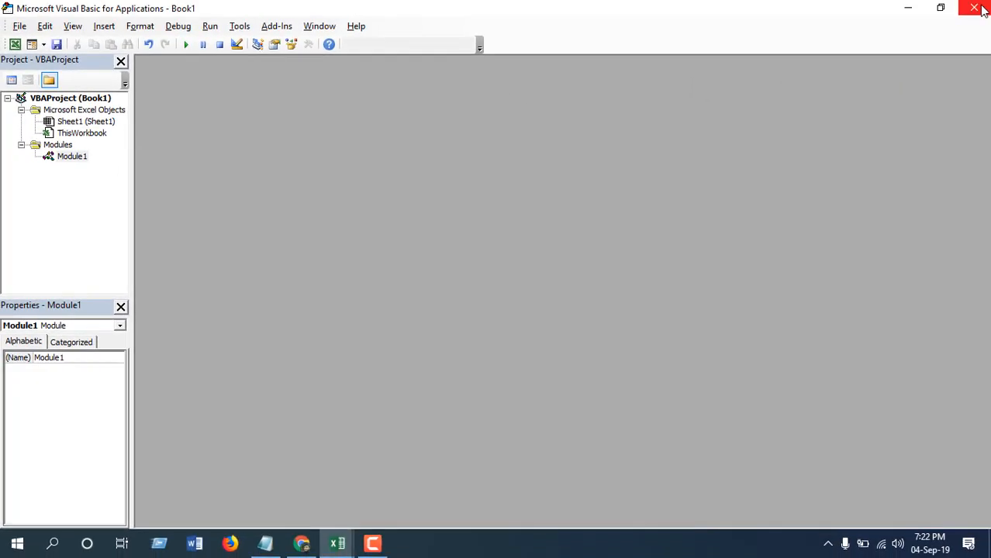
click(975, 8)
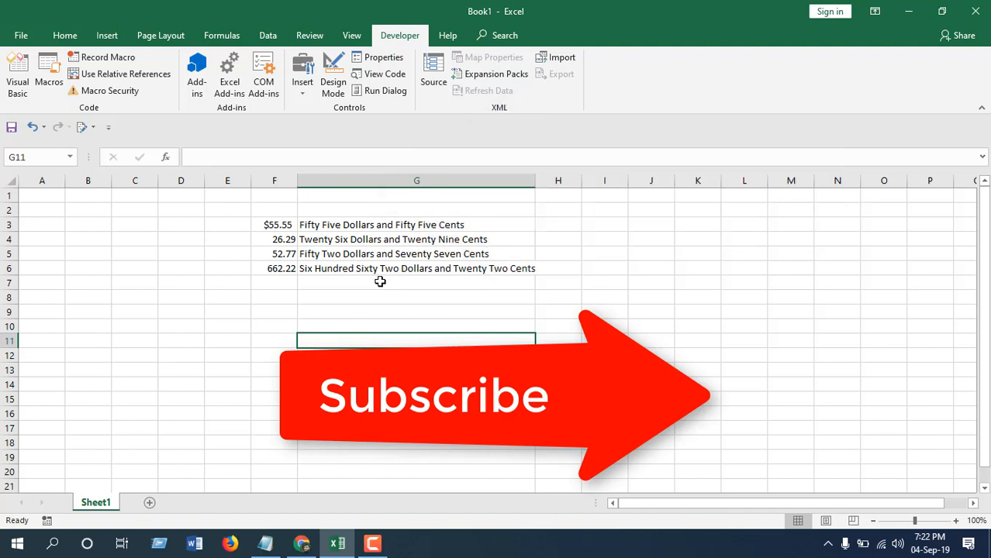
mouse_move(372, 261)
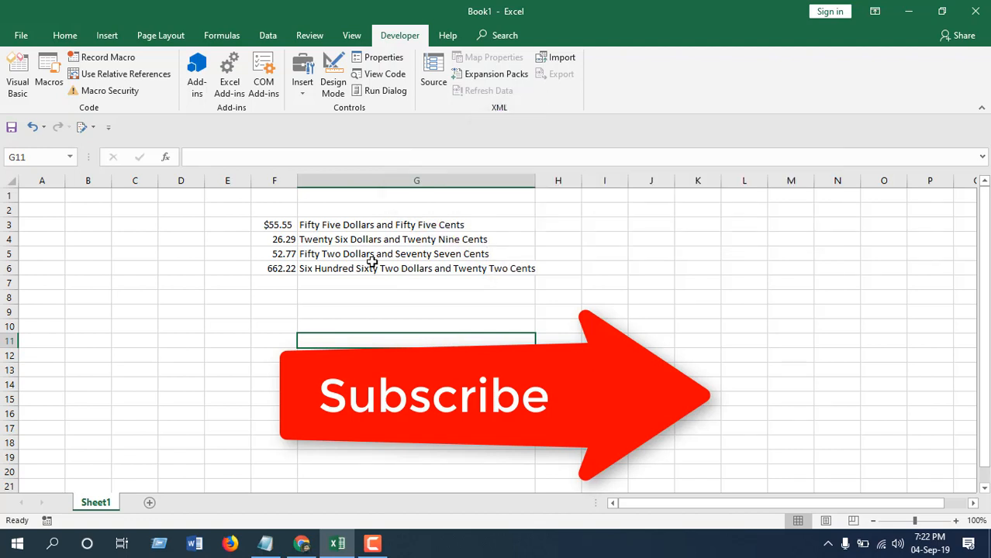